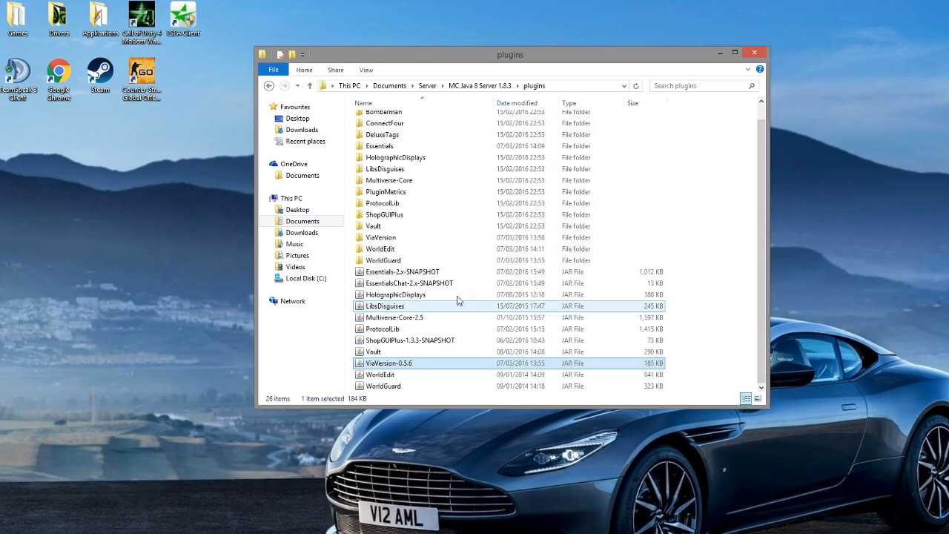
{"action": "mouse_move", "coordinate": [468, 293]}
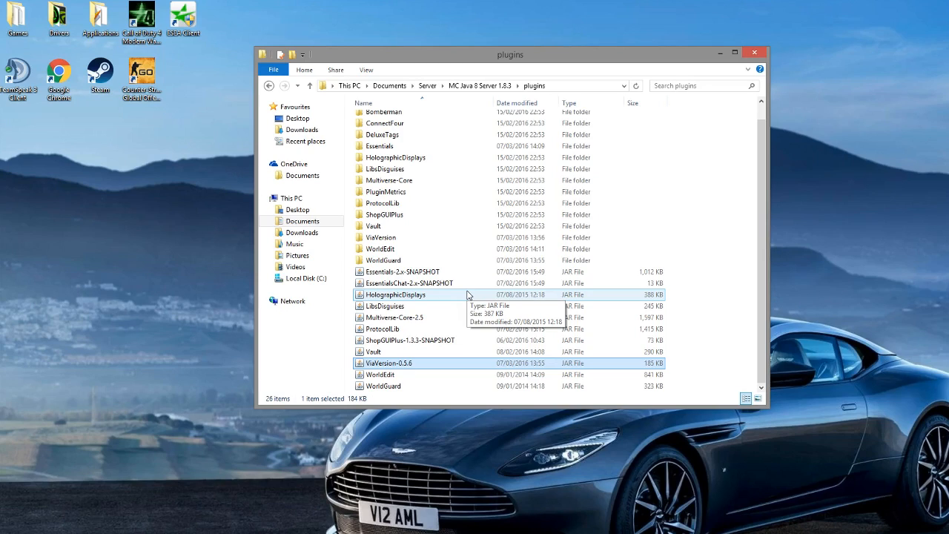
{"action": "mouse_move", "coordinate": [455, 353]}
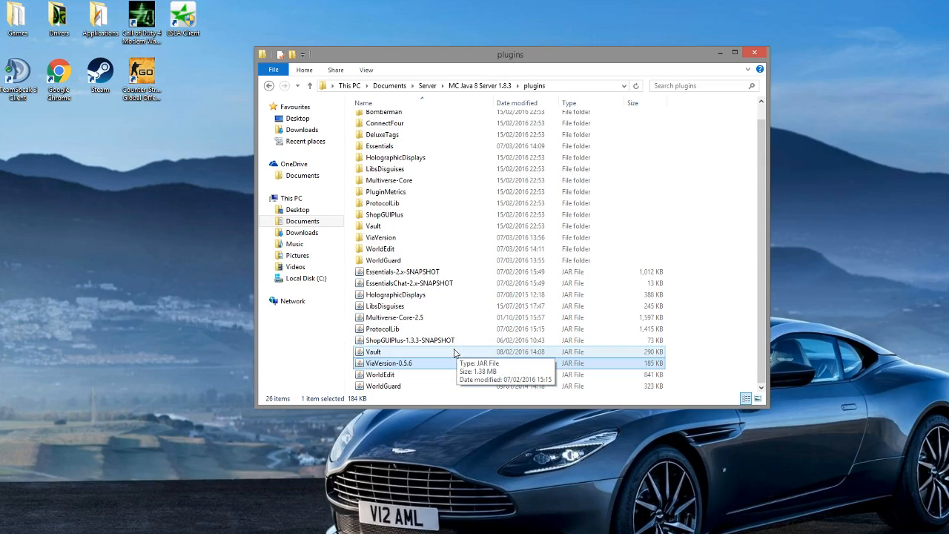
Launch the server by running the start batch file in the MC Java 8 Server 1.8.3 folder.
{"action": "scroll", "scroll_direction": "up", "scroll_amount": 3}
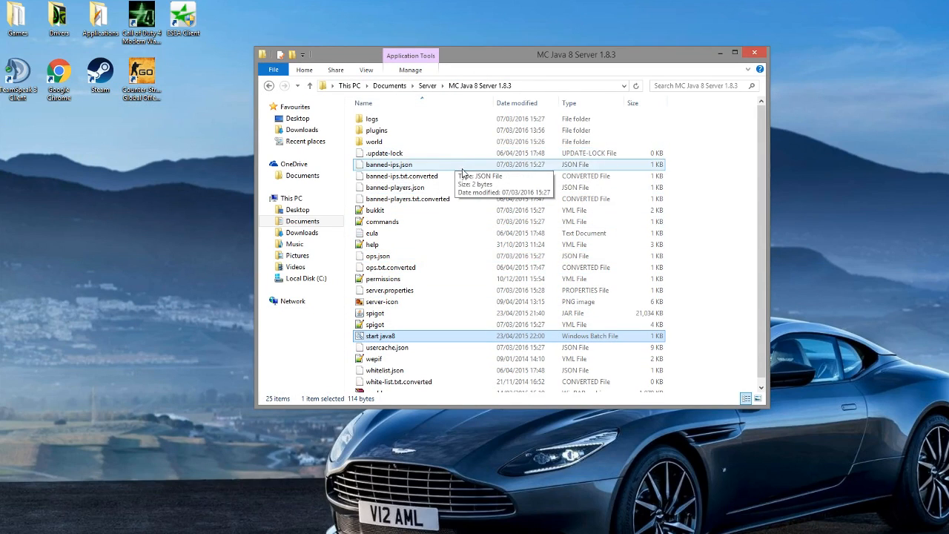
{"action": "mouse_move", "coordinate": [478, 267]}
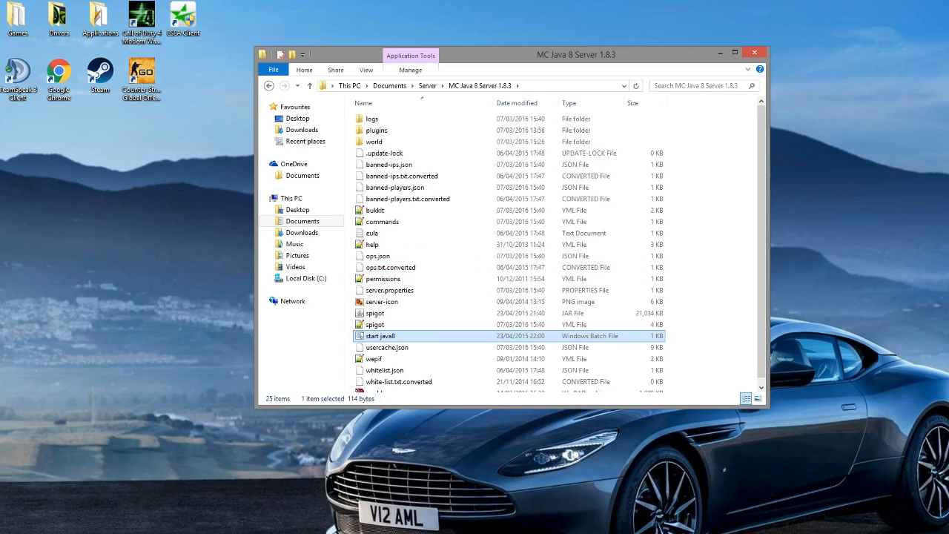
{"action": "double_click", "coordinate": [381, 335]}
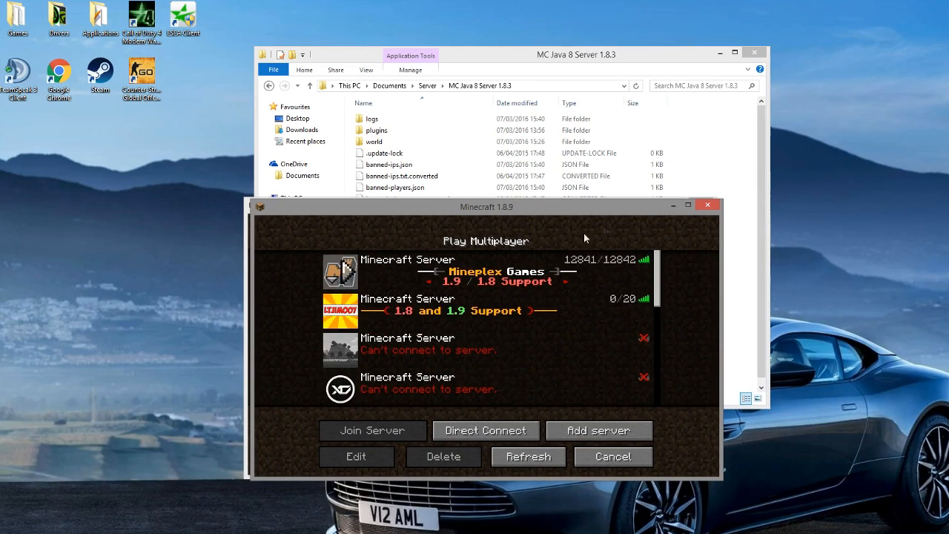
Refresh the multiplayer list, join the local server with the 1.8 client, then pause the game.
{"action": "left_click", "coordinate": [528, 457]}
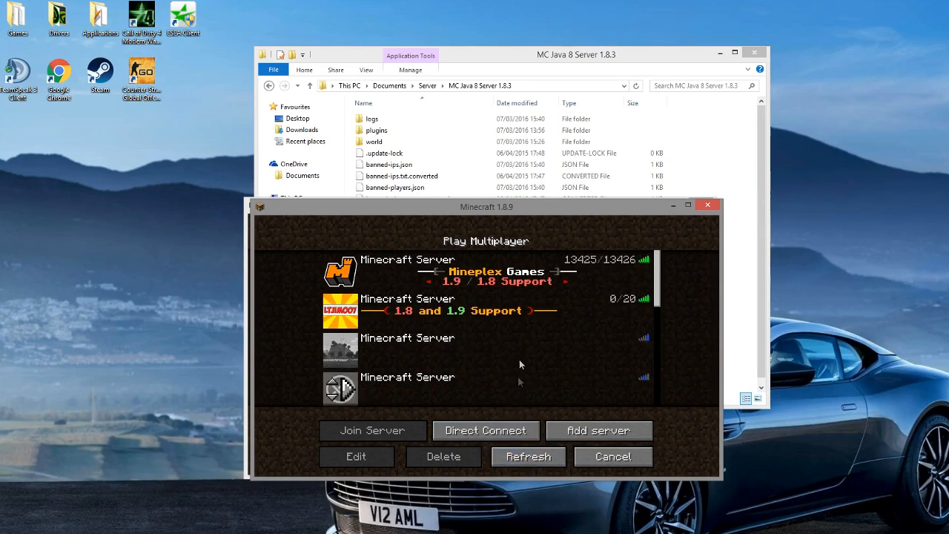
{"action": "left_click", "coordinate": [372, 430]}
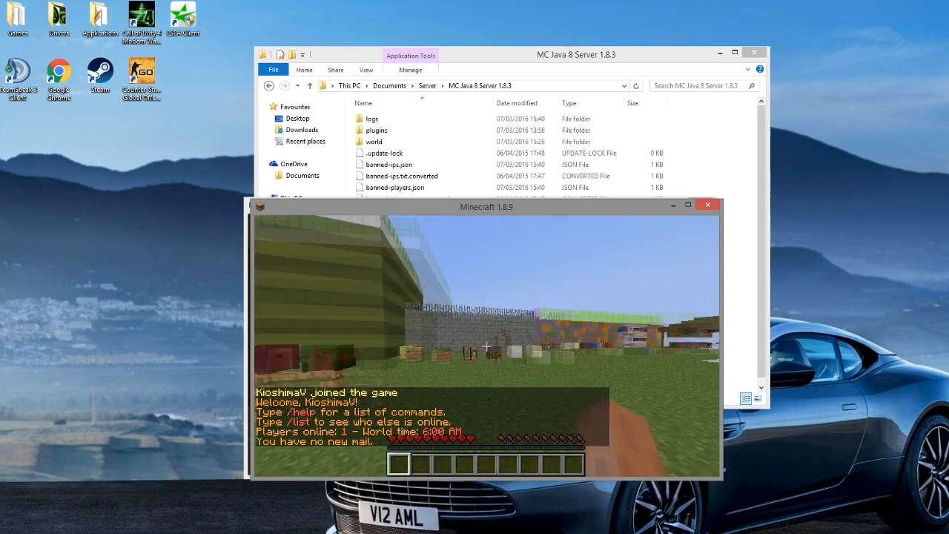
{"action": "key", "text": "Escape"}
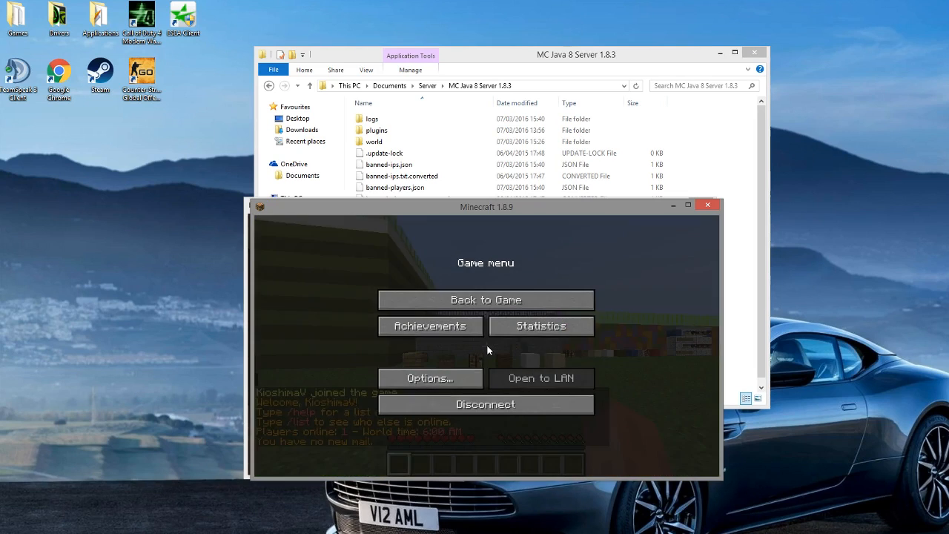
{"action": "left_click", "coordinate": [485, 299]}
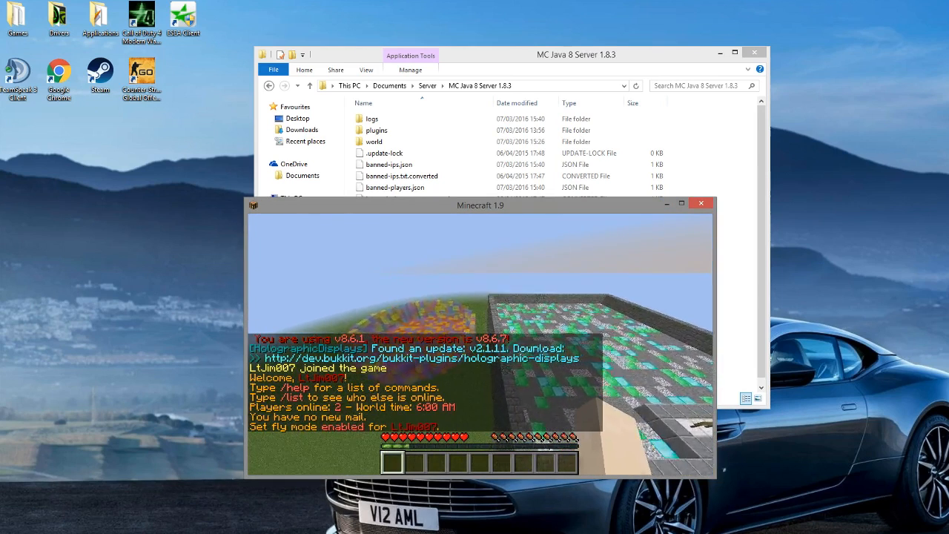
Run /tp KioshimaV to reach the 1.8 player, then viaversion list to show both client versions.
{"action": "type", "text": "/tp KioshimaV"}
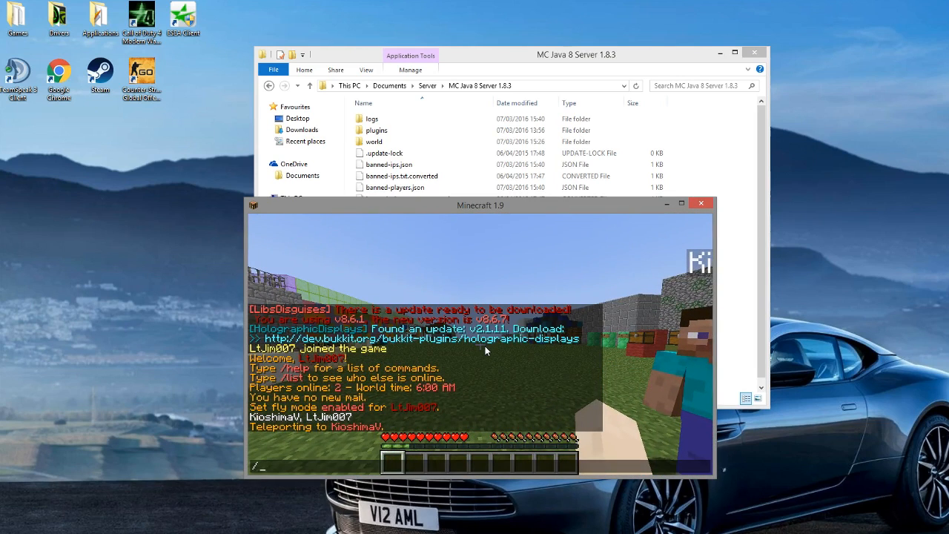
{"action": "type", "text": "viaversion"}
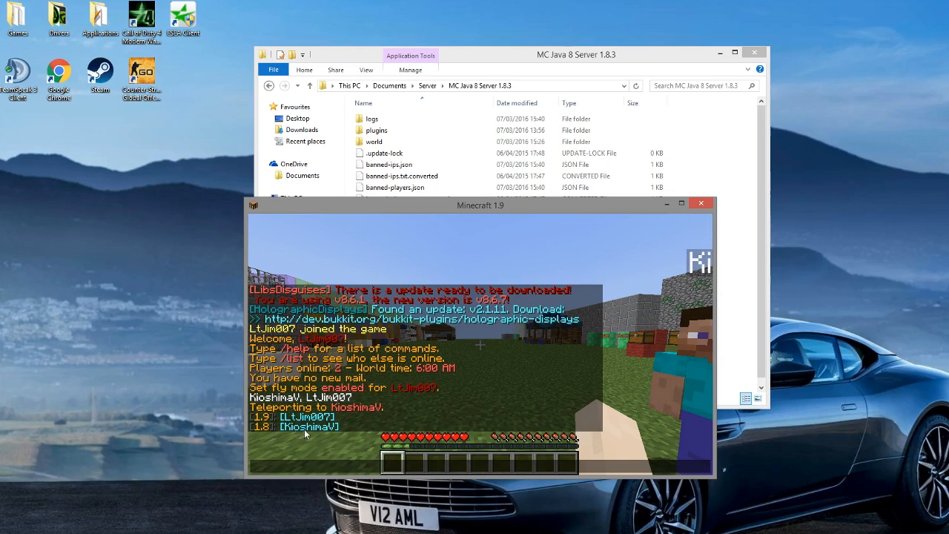
{"action": "mouse_move", "coordinate": [341, 459]}
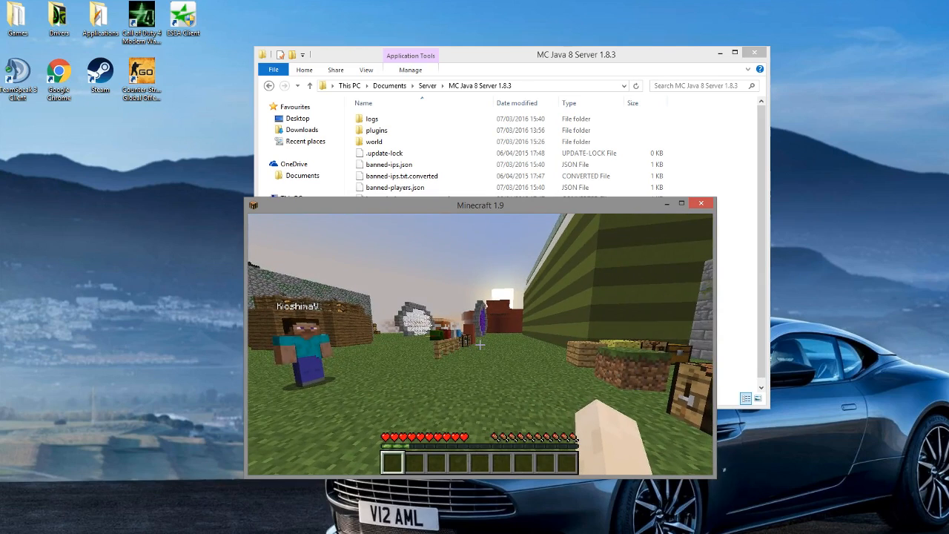
{"action": "mouse_move", "coordinate": [480, 344]}
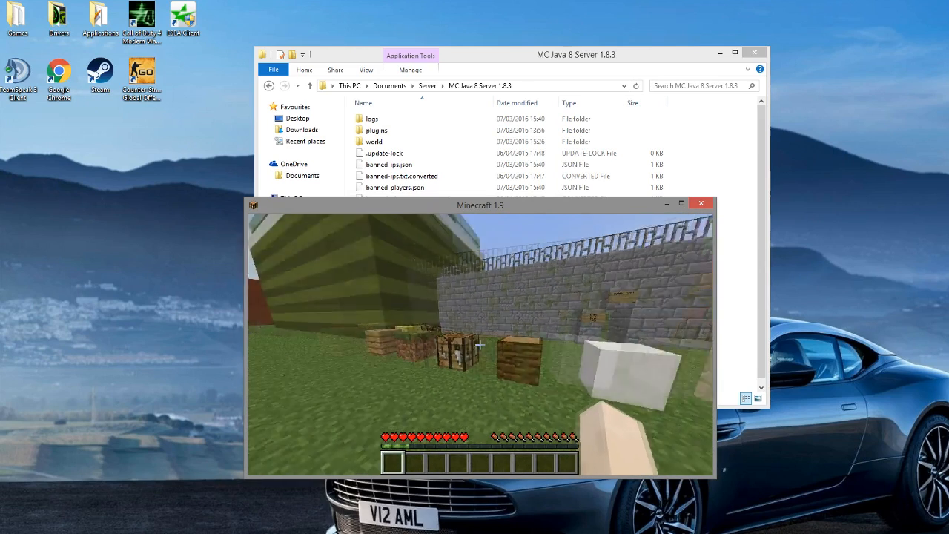
{"action": "mouse_move", "coordinate": [481, 344]}
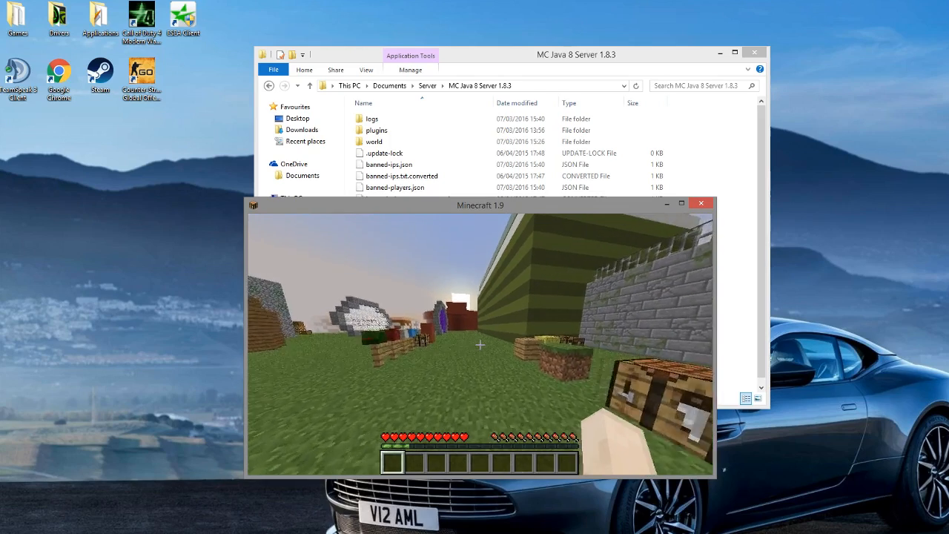